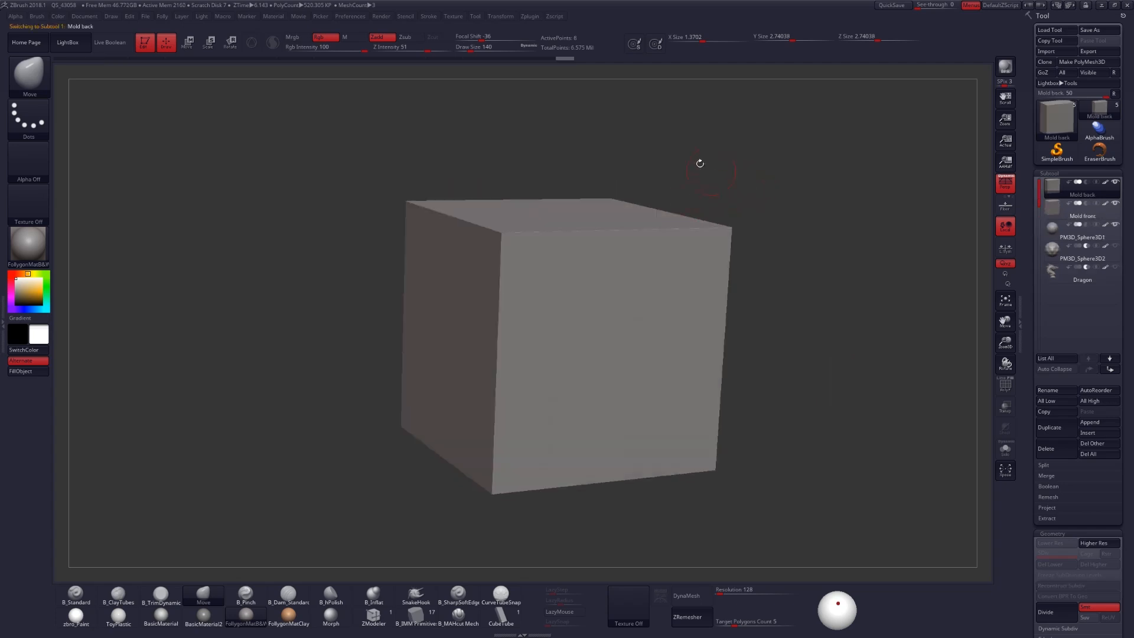
pyautogui.moveTo(771, 246)
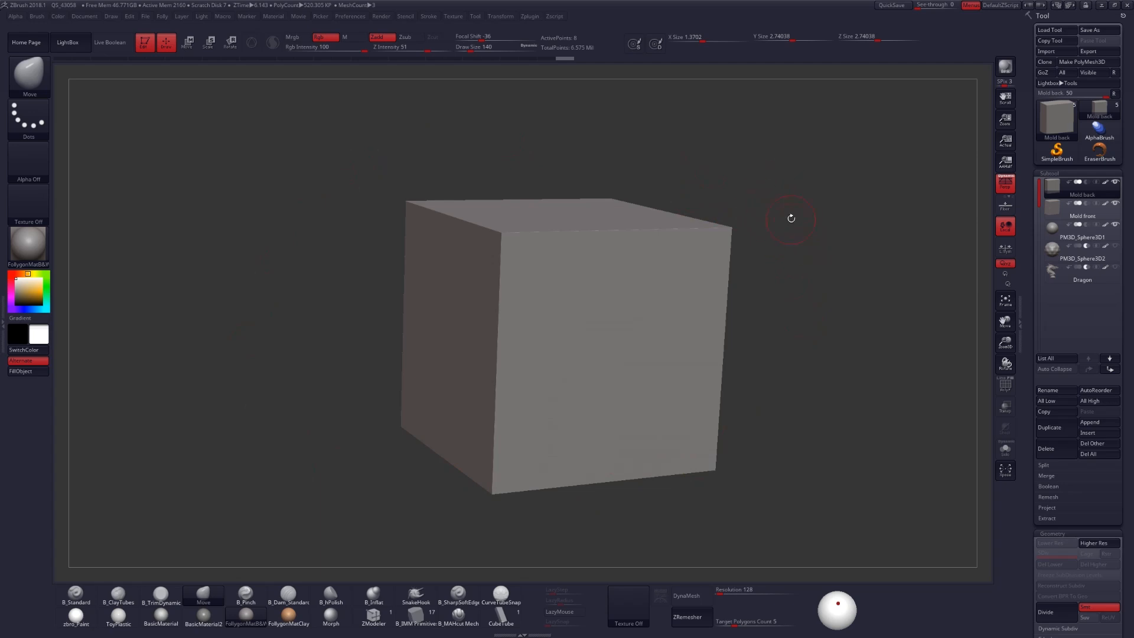
# Select the PM3D_Sphere3D1 subtool so the sphere shows solid inside the transparent mold front
pyautogui.moveTo(792, 219); pyautogui.dragTo(729, 179)
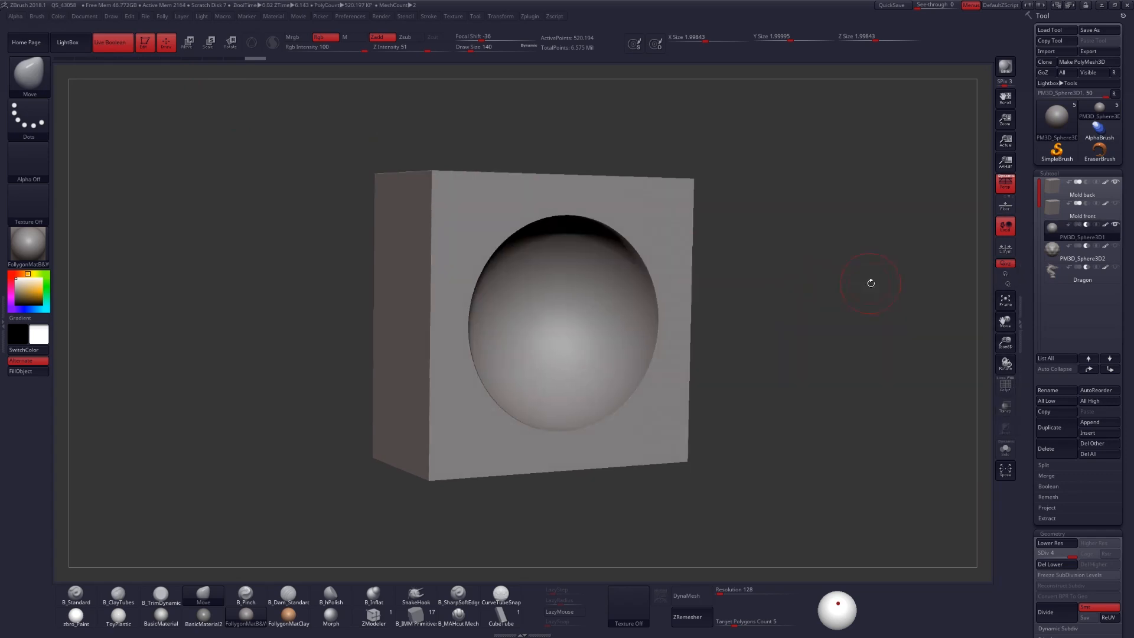
pyautogui.click(1081, 187)
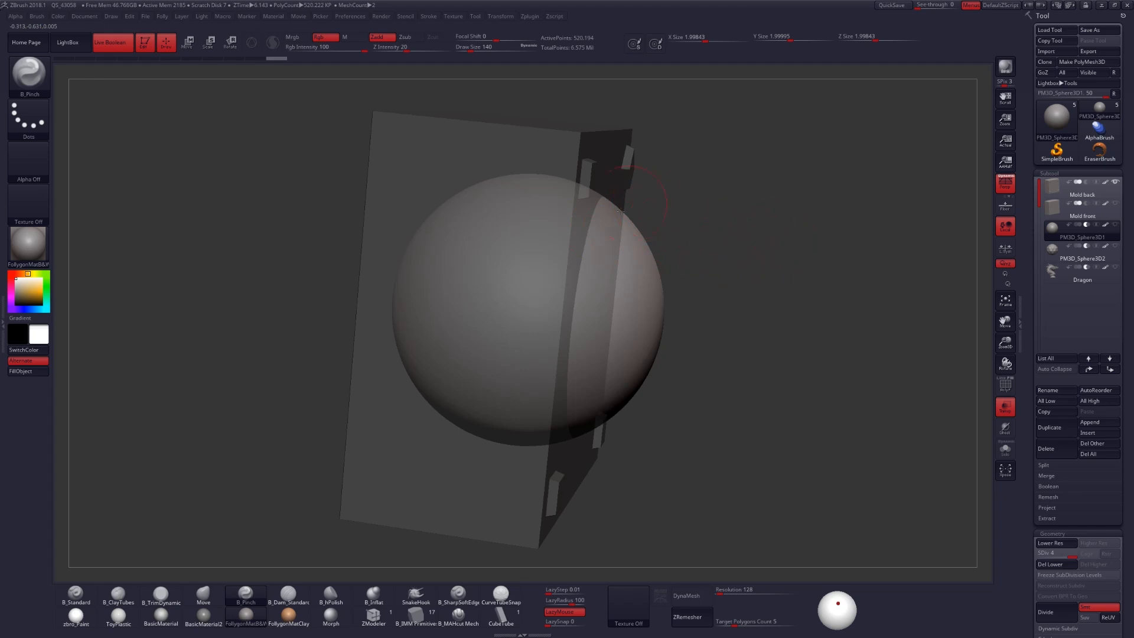
pyautogui.moveTo(750, 311)
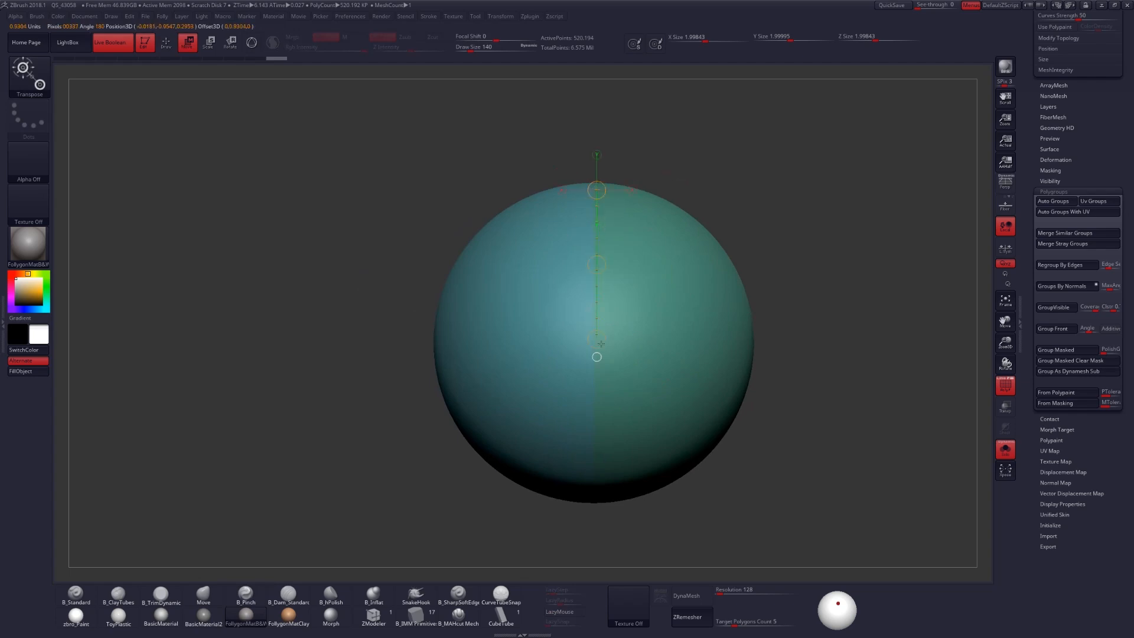
# Draw a Transpose line straight down through the soloed sphere, splitting it into two polygroup halves
pyautogui.moveTo(596, 355); pyautogui.dragTo(596, 537)
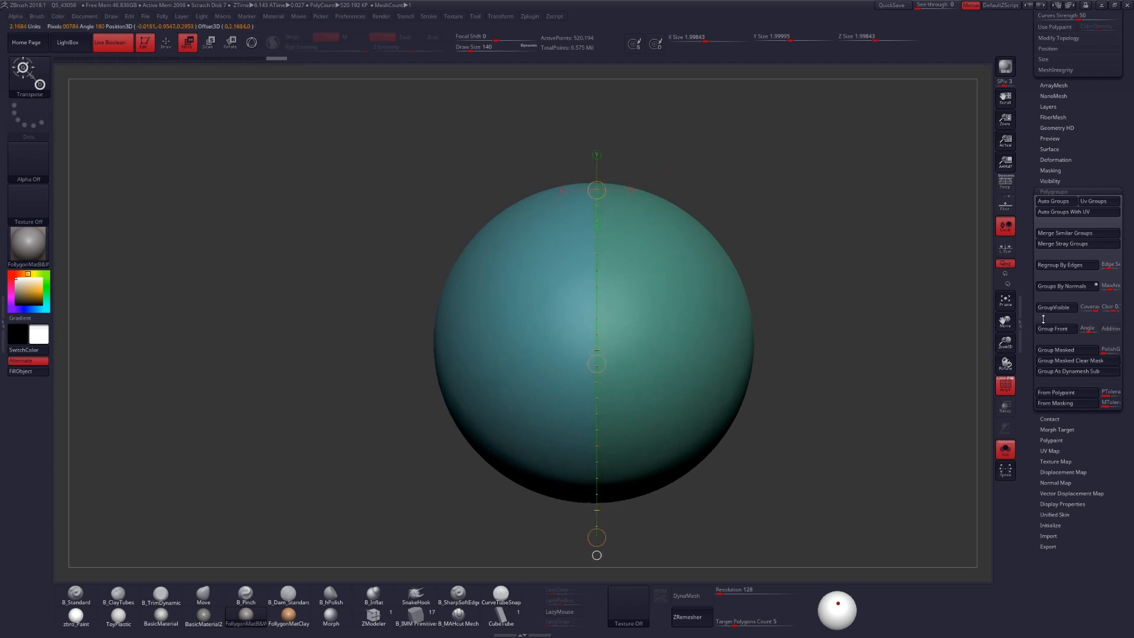
pyautogui.moveTo(1087, 328)
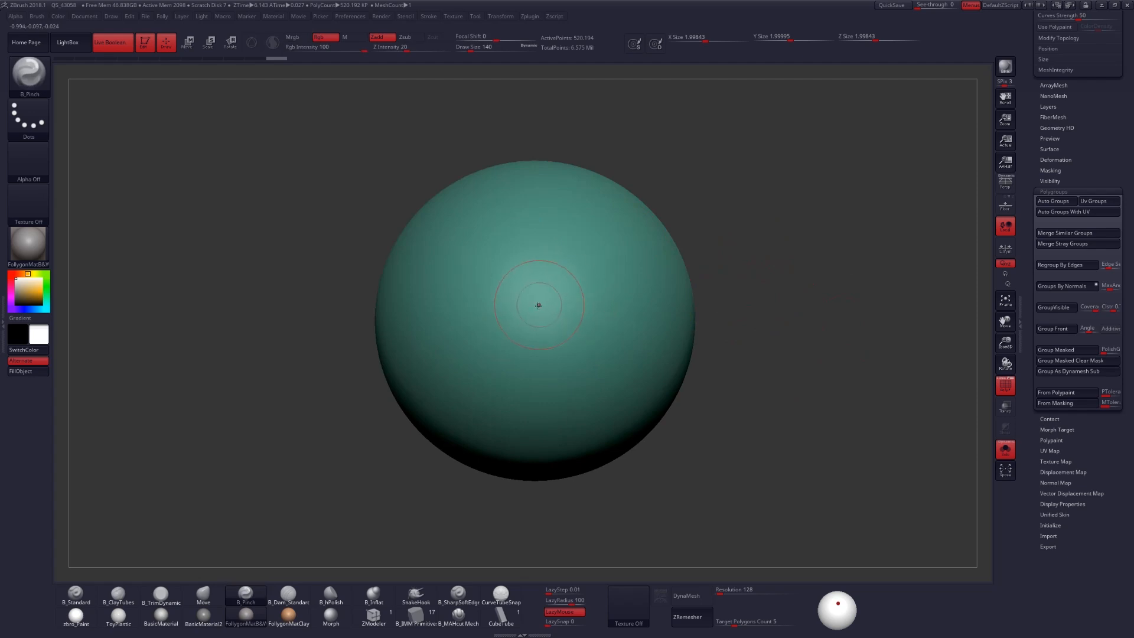
pyautogui.moveTo(538, 305); pyautogui.dragTo(553, 233)
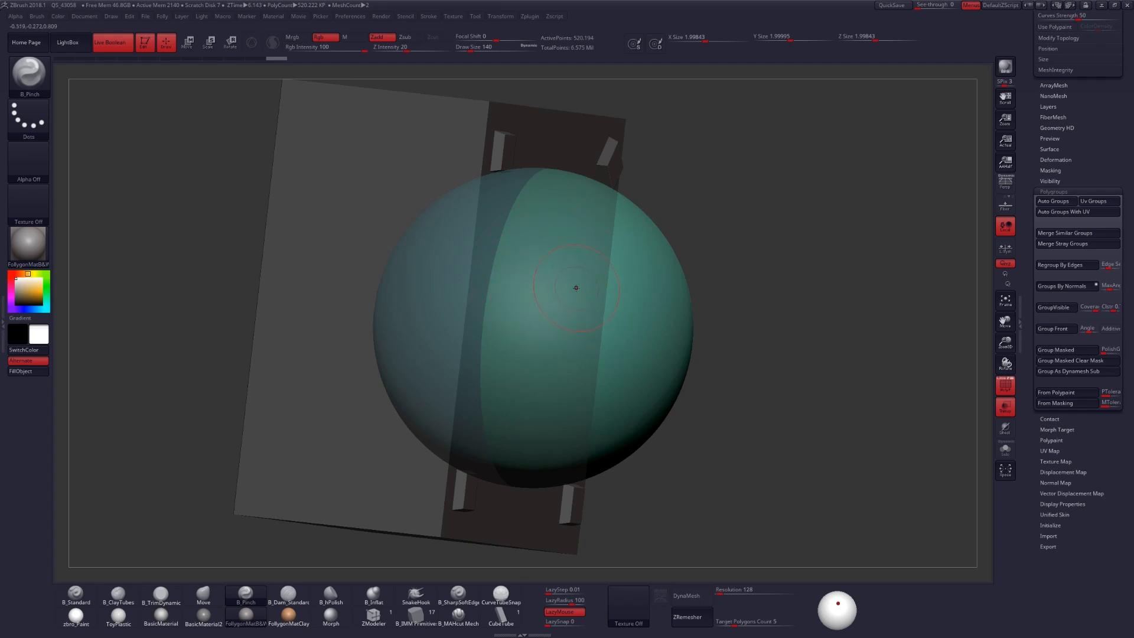
pyautogui.moveTo(559, 262)
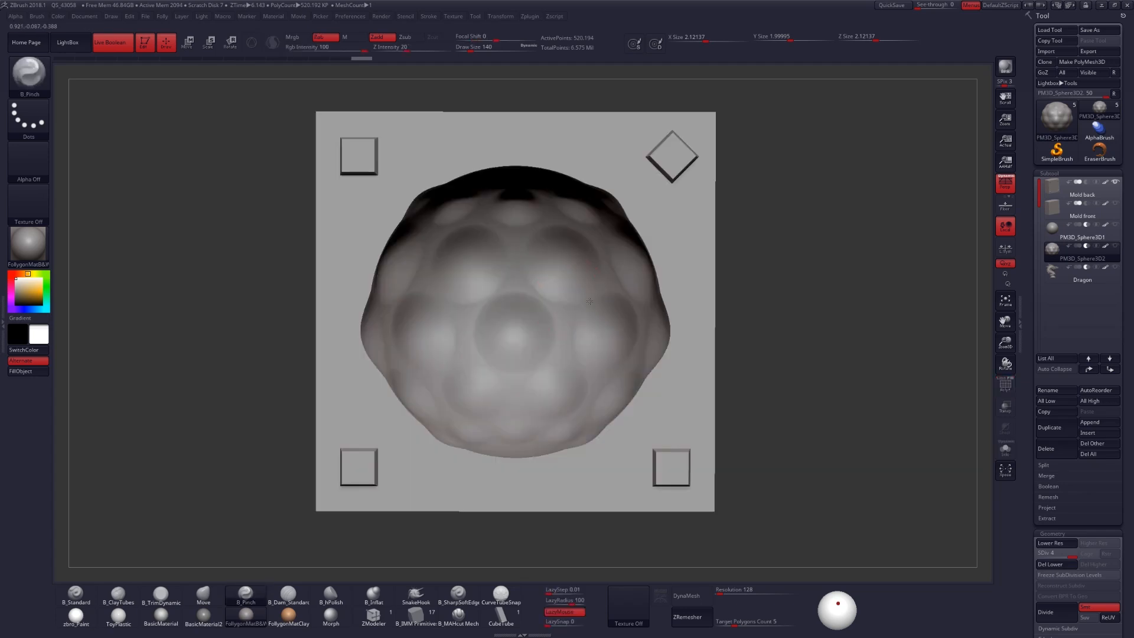
# Turn the mold front to face straight on before soloing the dimpled sphere
pyautogui.moveTo(589, 300); pyautogui.dragTo(579, 312)
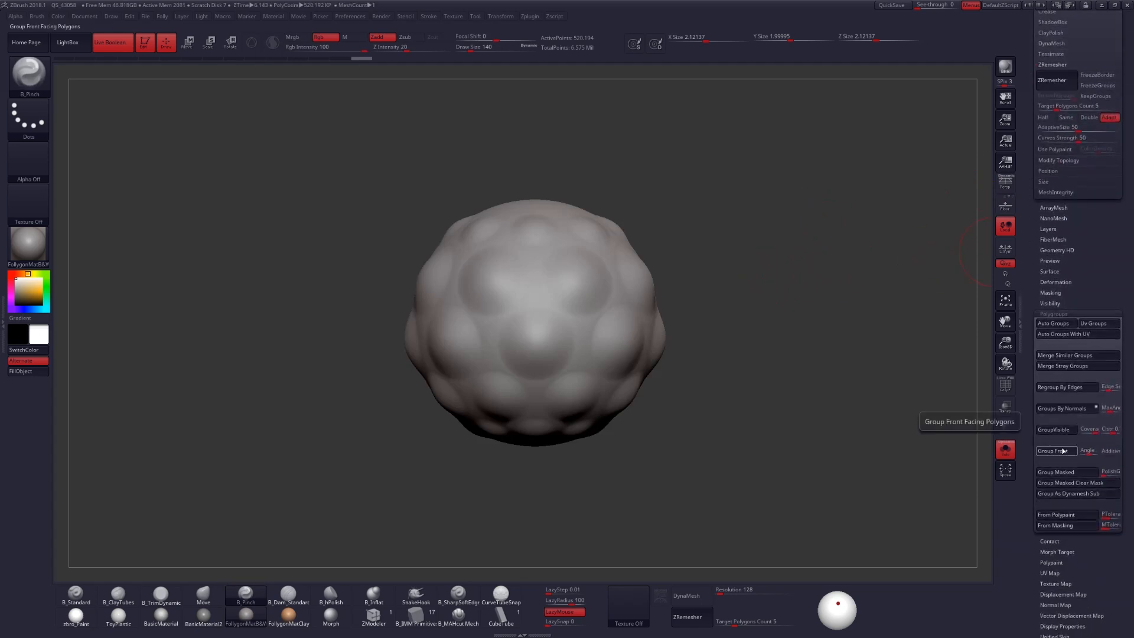
# Apply Group Front to split the dimpled sphere into blue and yellow polygroups and inspect the boundary
pyautogui.click(1055, 450)
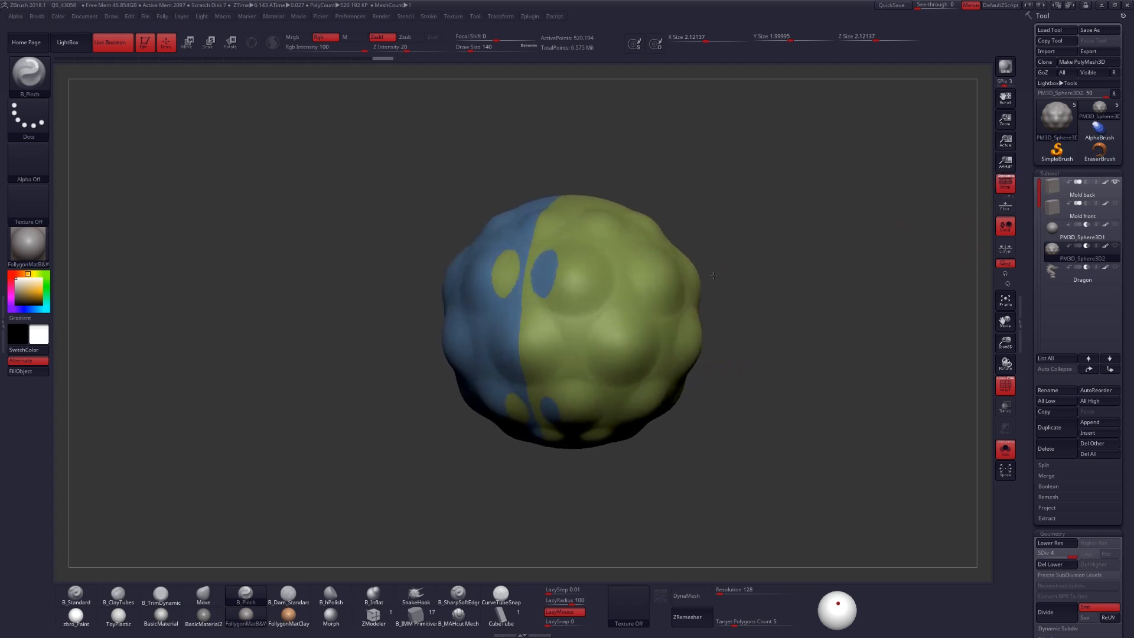
pyautogui.moveTo(716, 275); pyautogui.dragTo(550, 228)
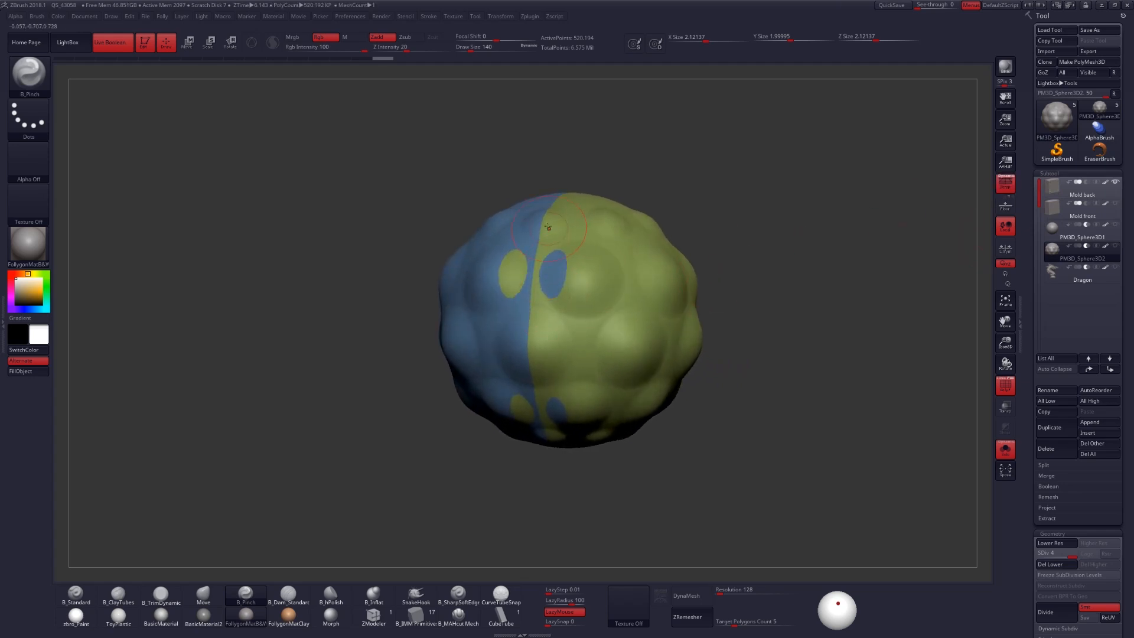
pyautogui.moveTo(548, 228); pyautogui.dragTo(505, 279)
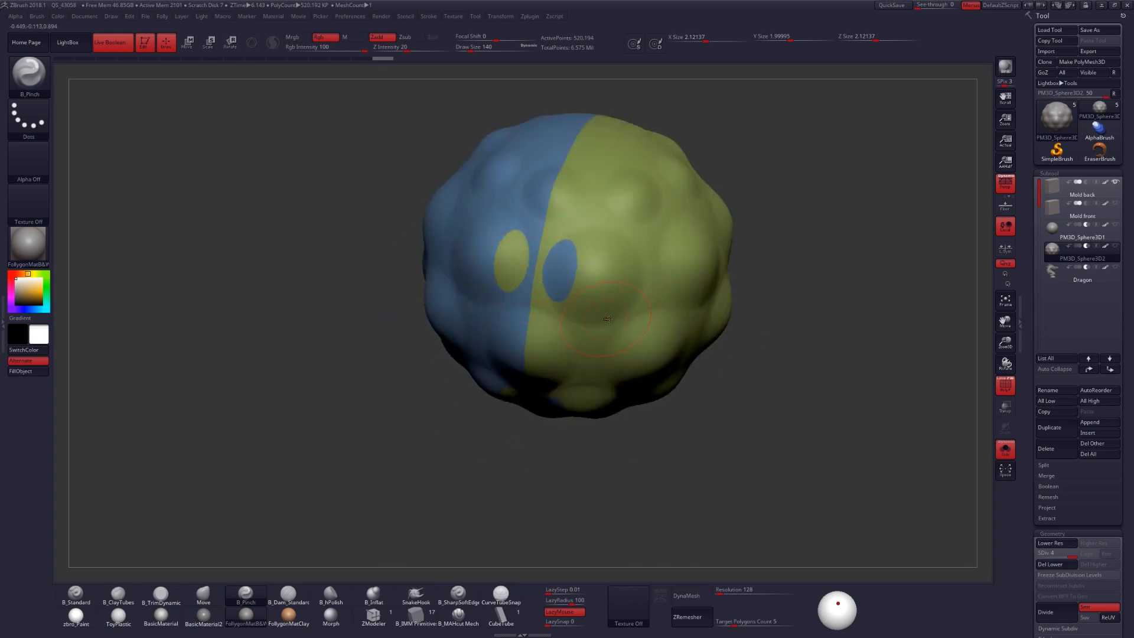
pyautogui.moveTo(607, 320); pyautogui.dragTo(637, 314)
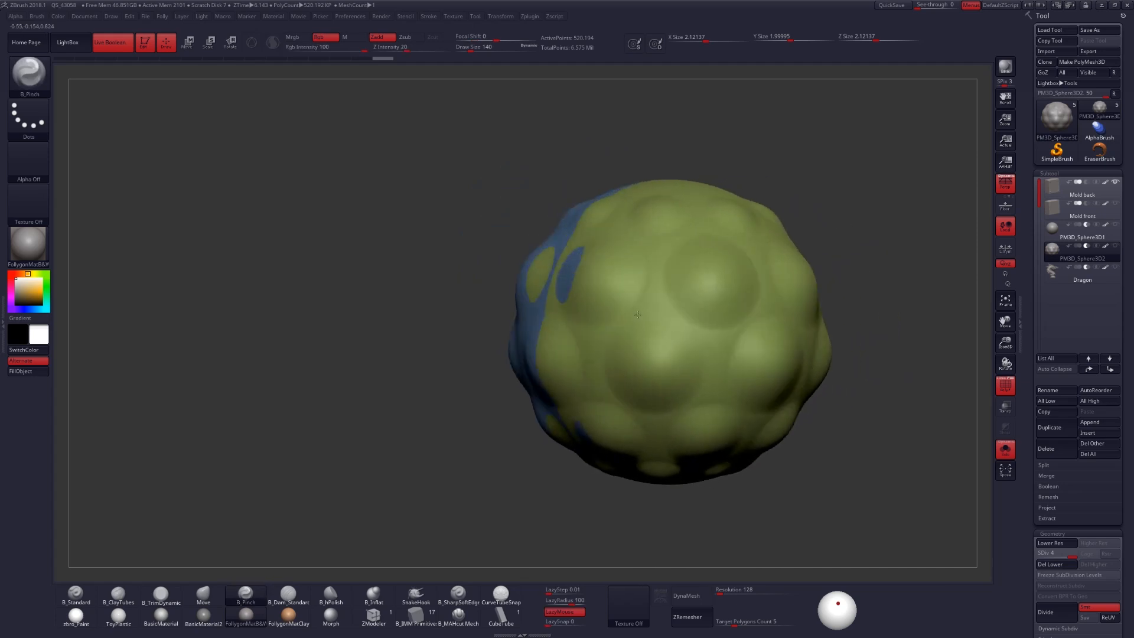
pyautogui.moveTo(637, 314); pyautogui.dragTo(474, 279)
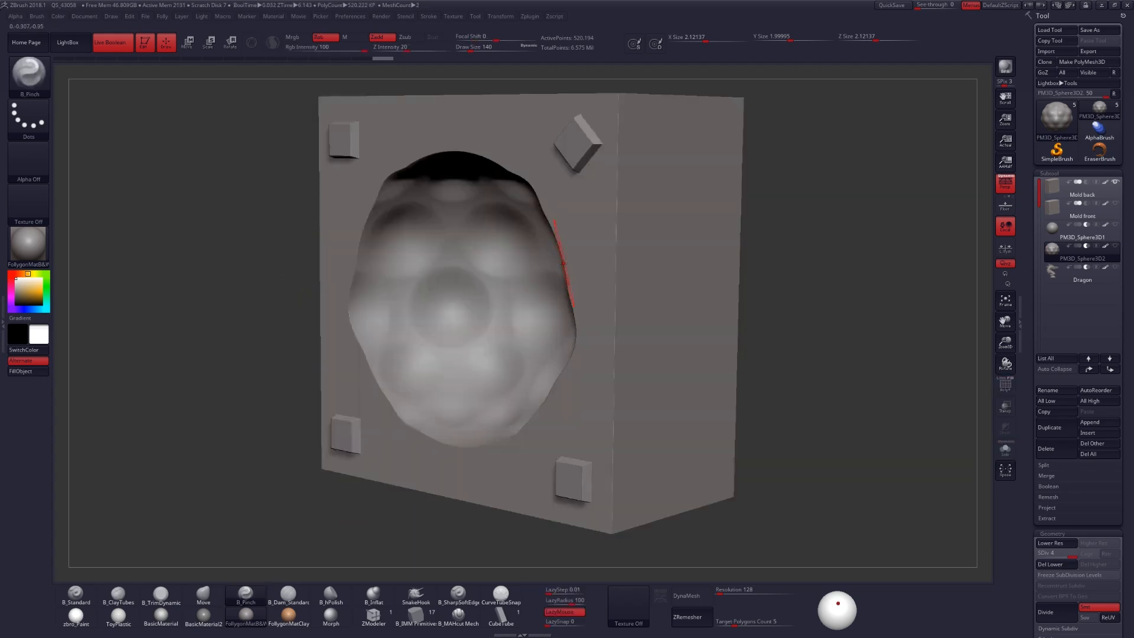
# Orbit the Live Boolean mold to inspect the dimpled cavity with its four corner pegs
pyautogui.moveTo(553, 260); pyautogui.dragTo(459, 253)
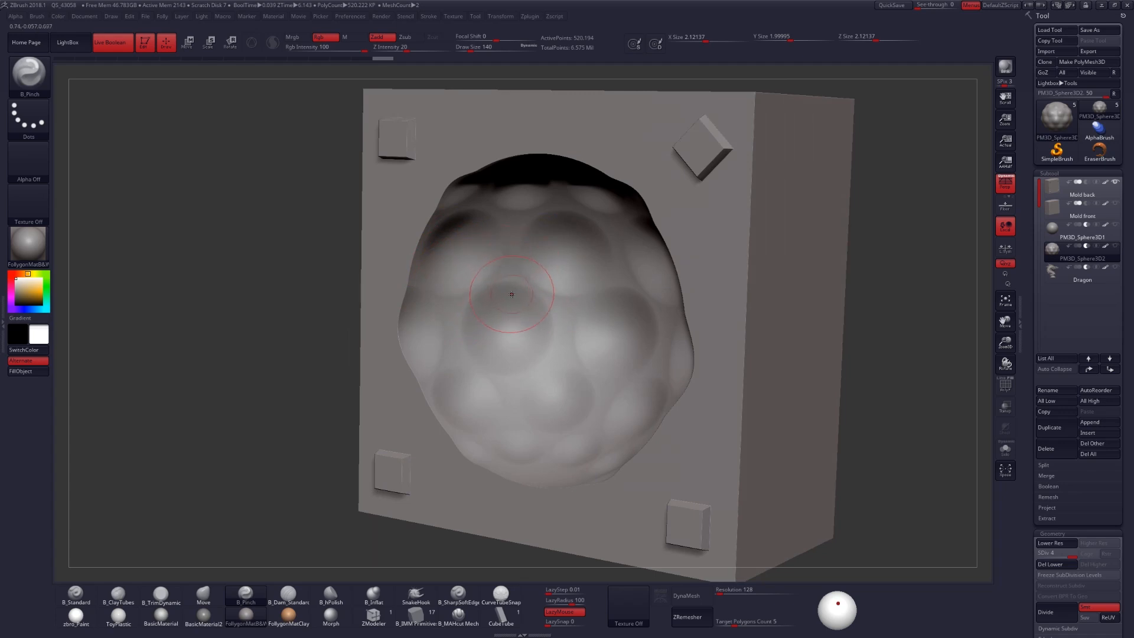
pyautogui.moveTo(621, 273)
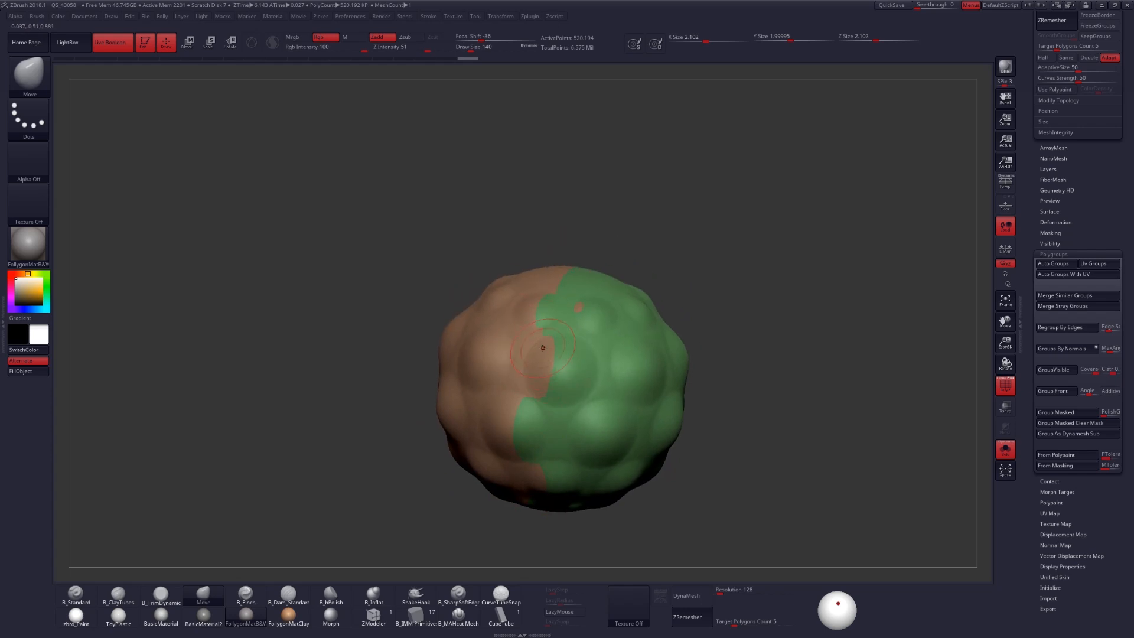
pyautogui.moveTo(533, 317)
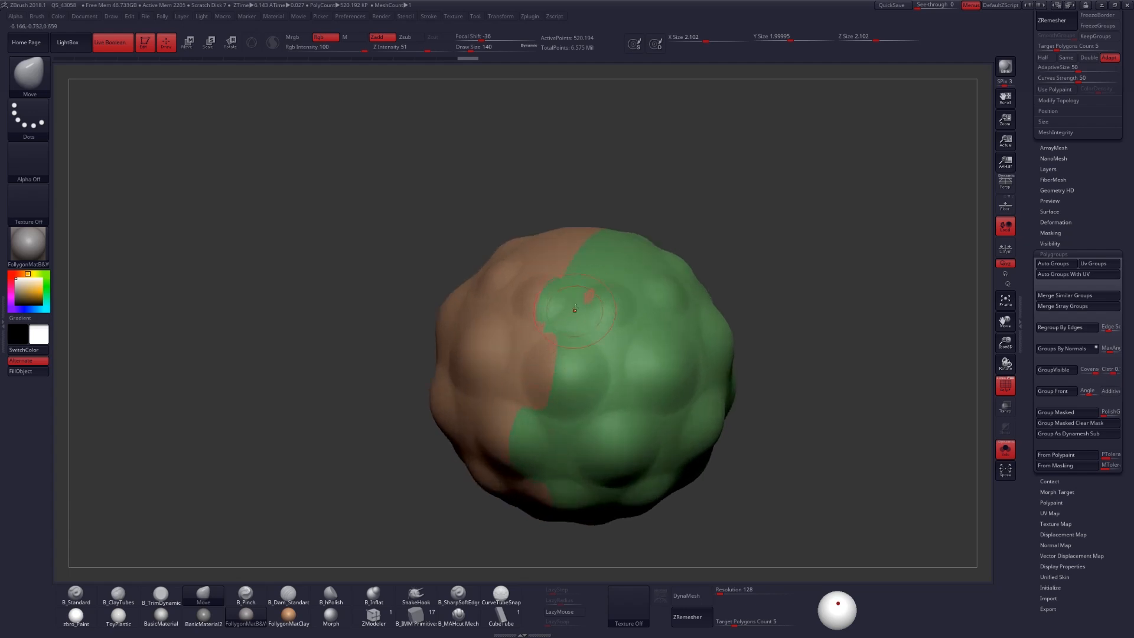
# Rotate the regrouped sphere to check the brown/green polygroup boundary
pyautogui.moveTo(575, 310); pyautogui.dragTo(576, 365)
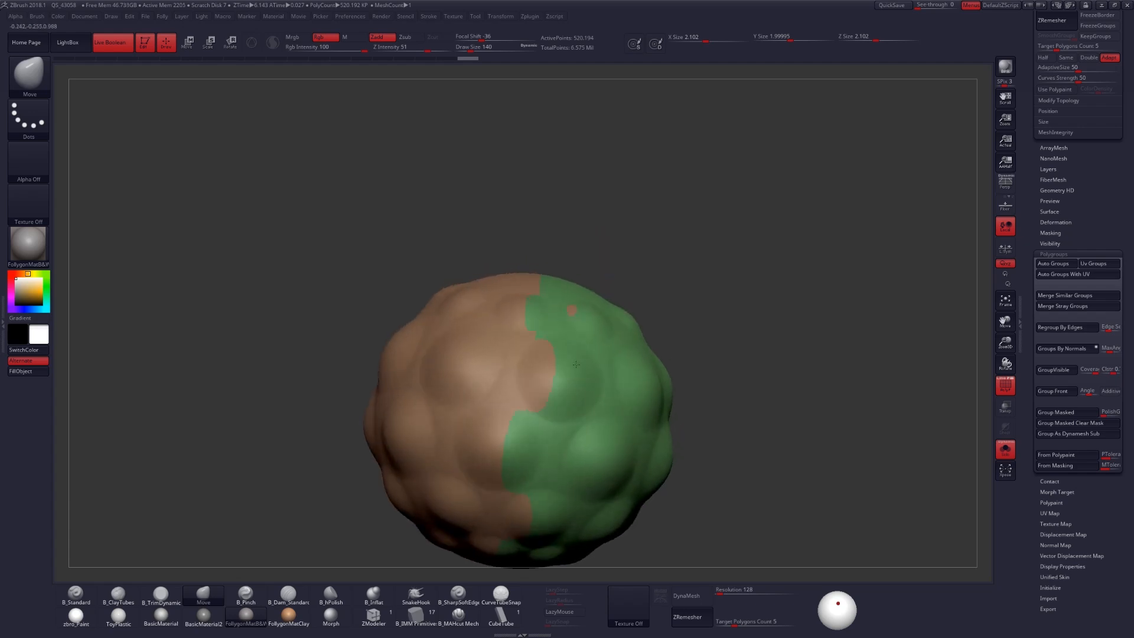
pyautogui.moveTo(571, 365); pyautogui.dragTo(549, 383)
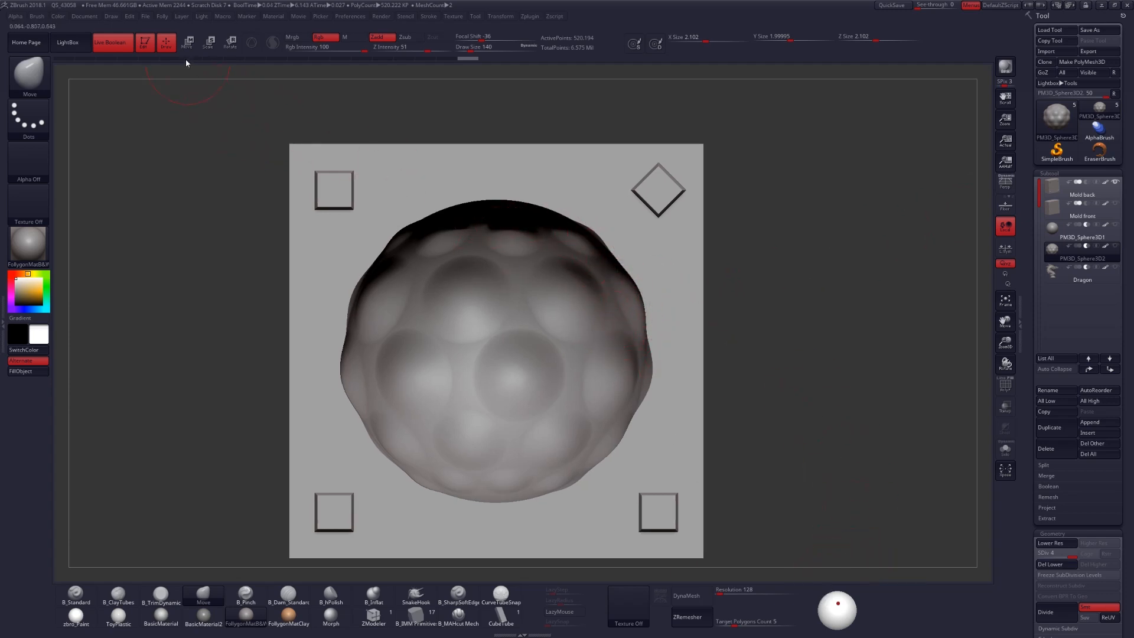
pyautogui.click(201, 15)
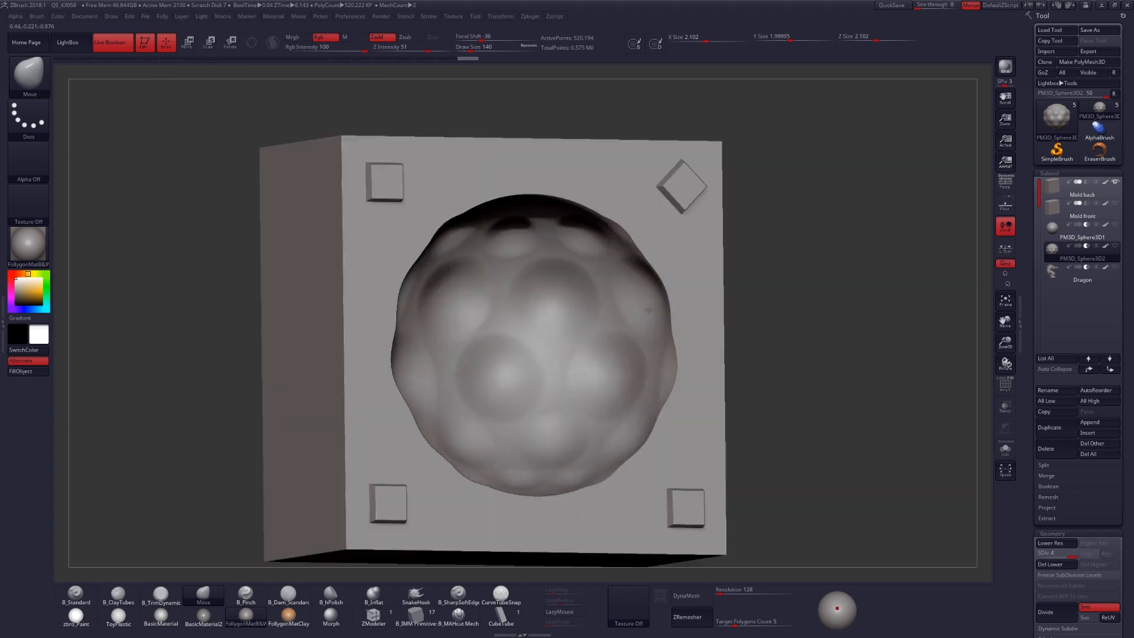
pyautogui.moveTo(647, 310); pyautogui.dragTo(644, 282)
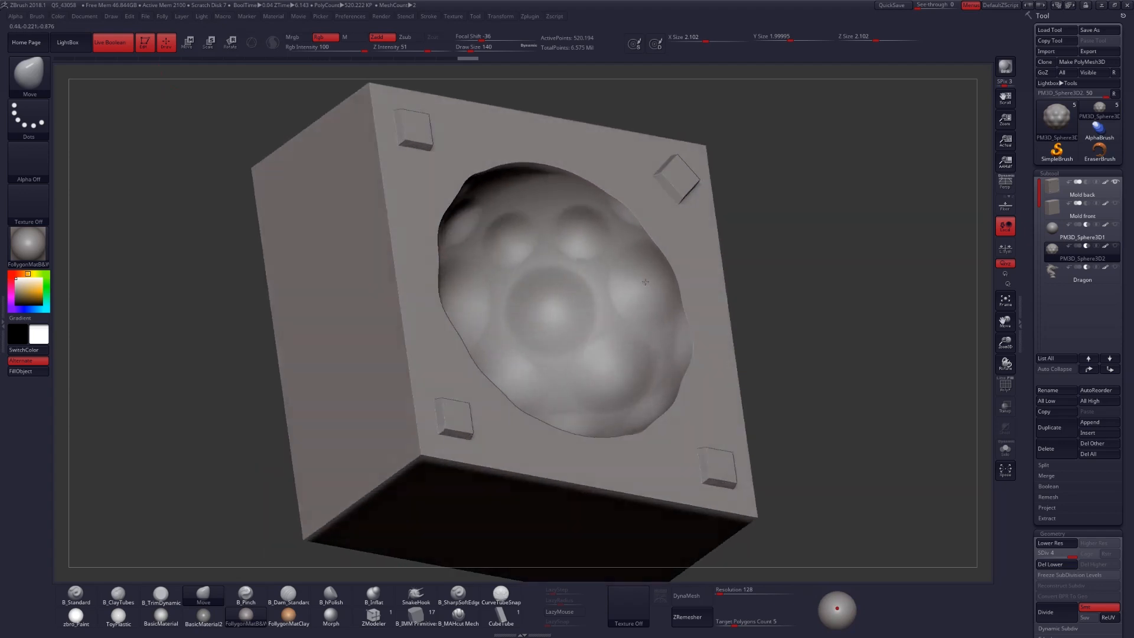
pyautogui.moveTo(644, 283); pyautogui.dragTo(572, 224)
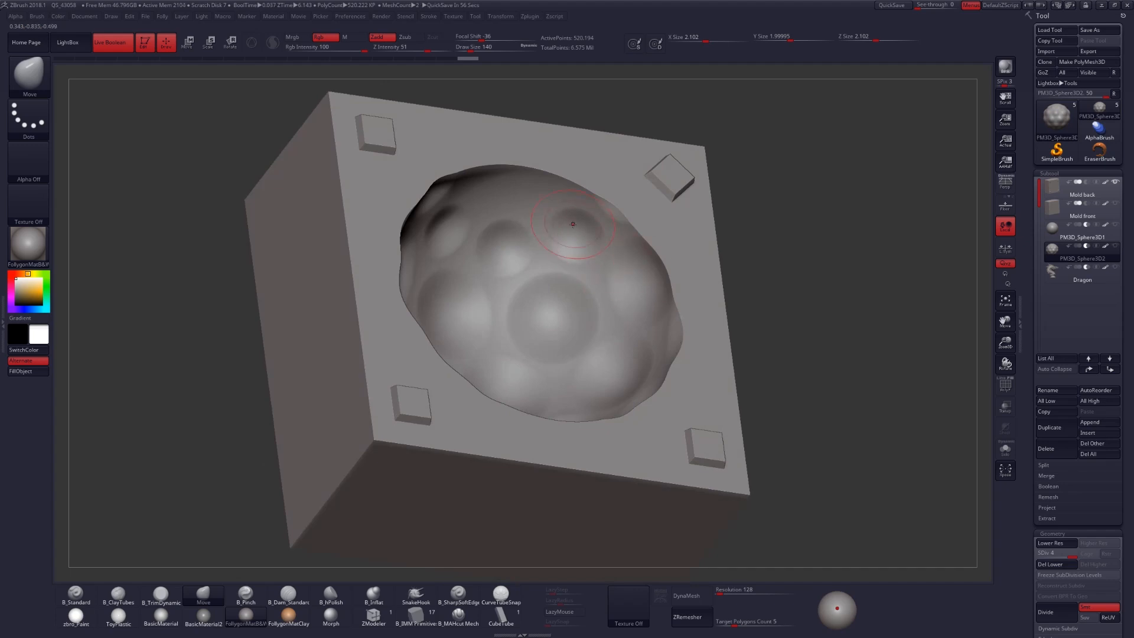
pyautogui.moveTo(573, 223); pyautogui.dragTo(643, 477)
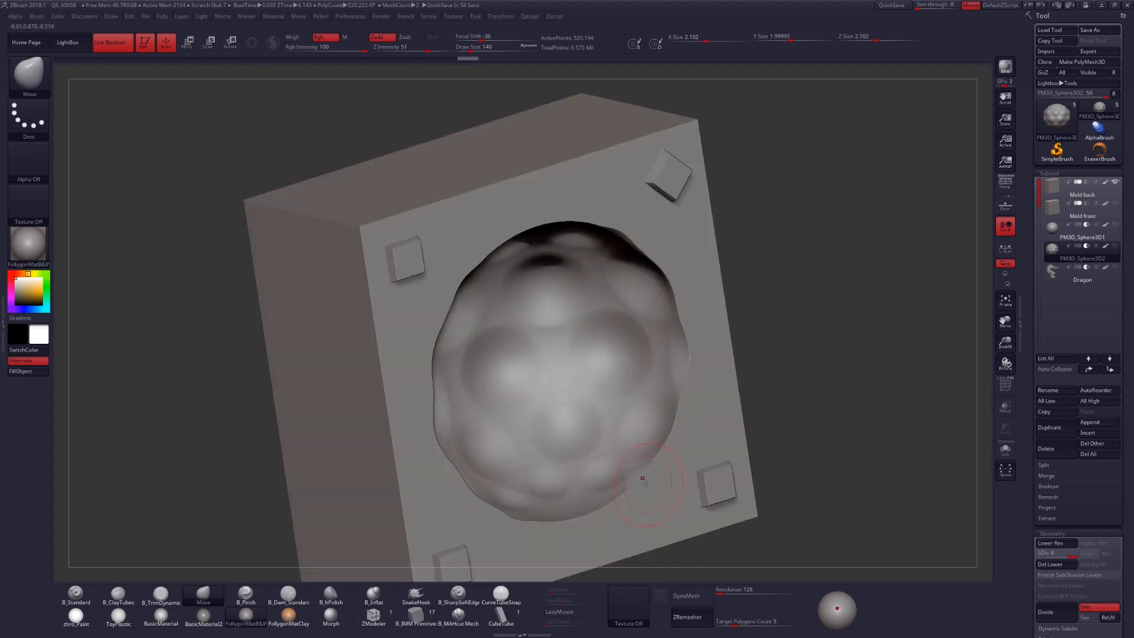
pyautogui.moveTo(644, 481); pyautogui.dragTo(534, 256)
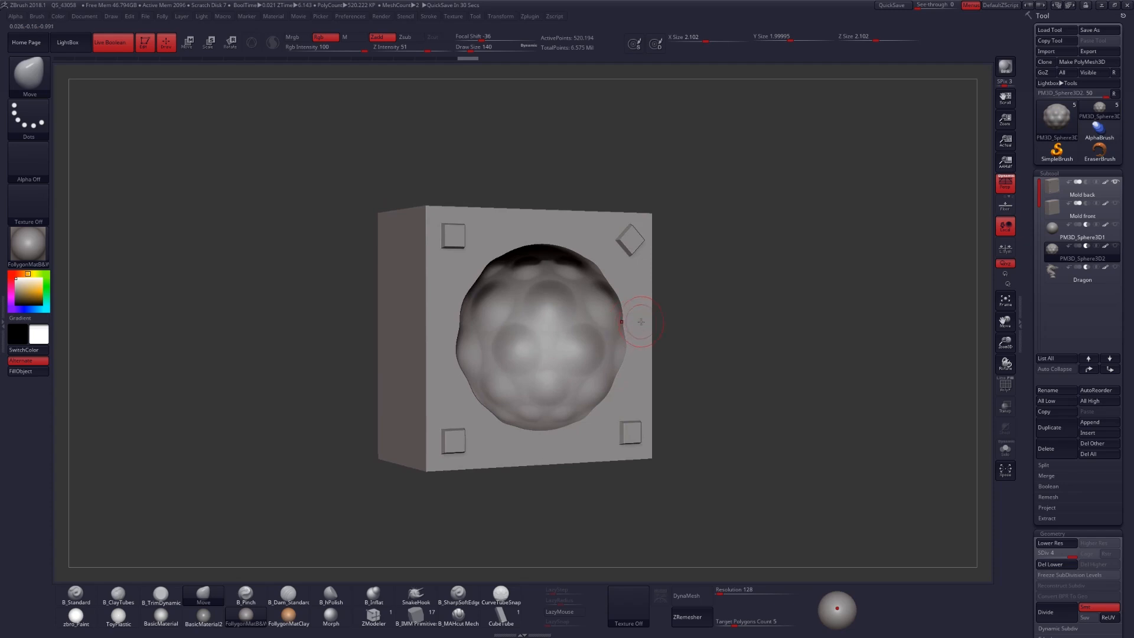
pyautogui.moveTo(678, 321)
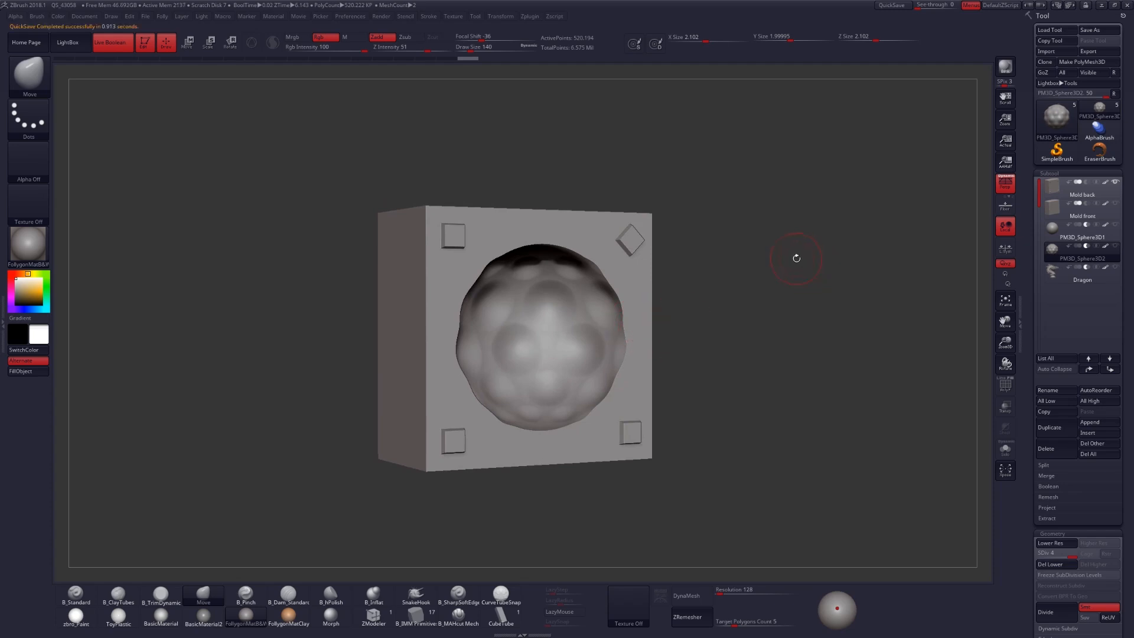
pyautogui.moveTo(816, 272)
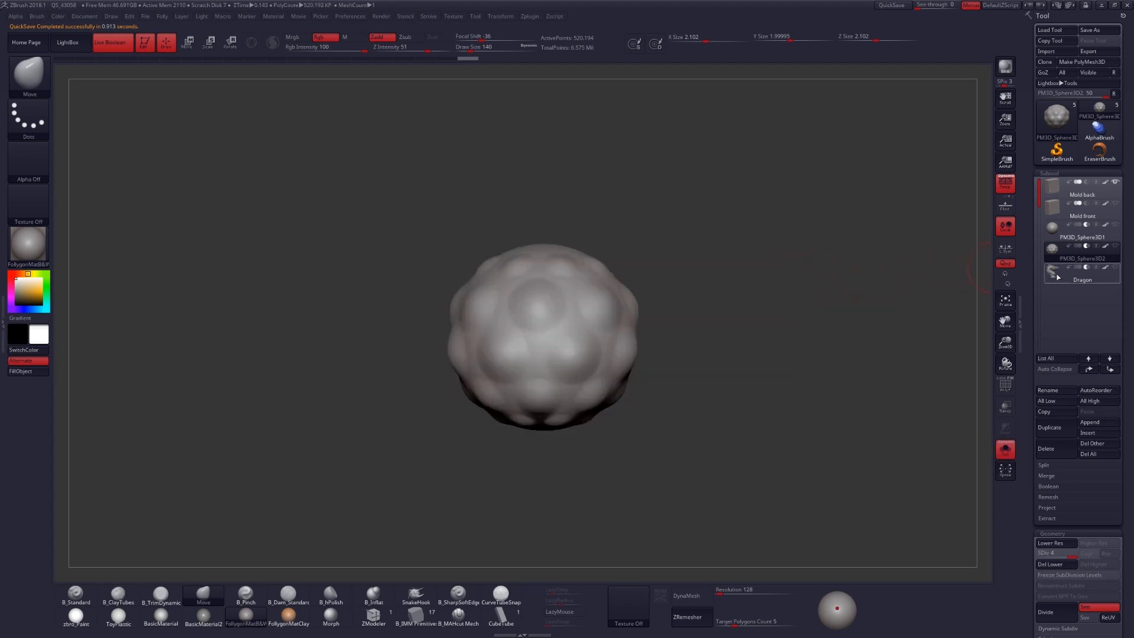
# Switch to the Dragon subtool and orbit the bust to inspect it for mold seams
pyautogui.click(1083, 275)
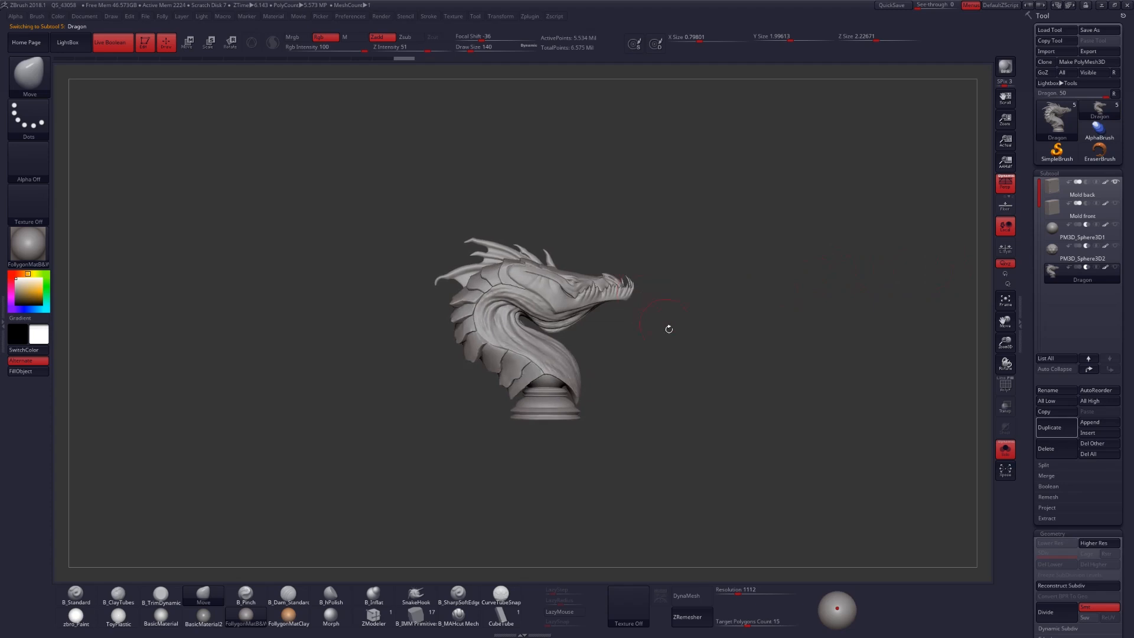
pyautogui.moveTo(669, 330); pyautogui.dragTo(579, 318)
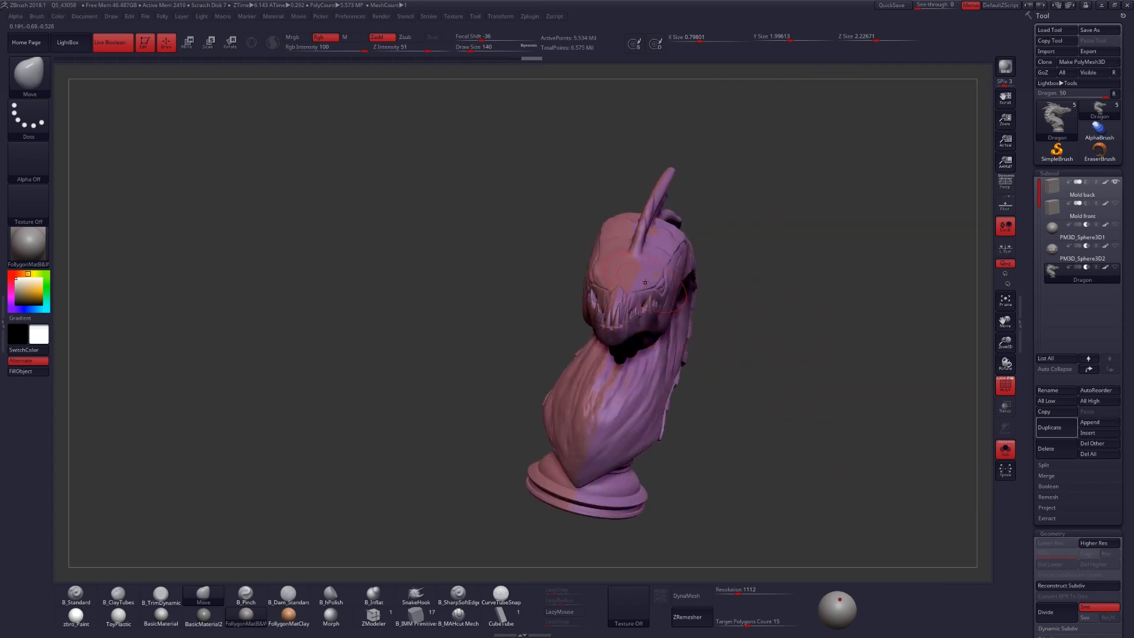
# Orbit back to view the Mold front with the dragon head cavity carved into it
pyautogui.moveTo(643, 282); pyautogui.dragTo(698, 275)
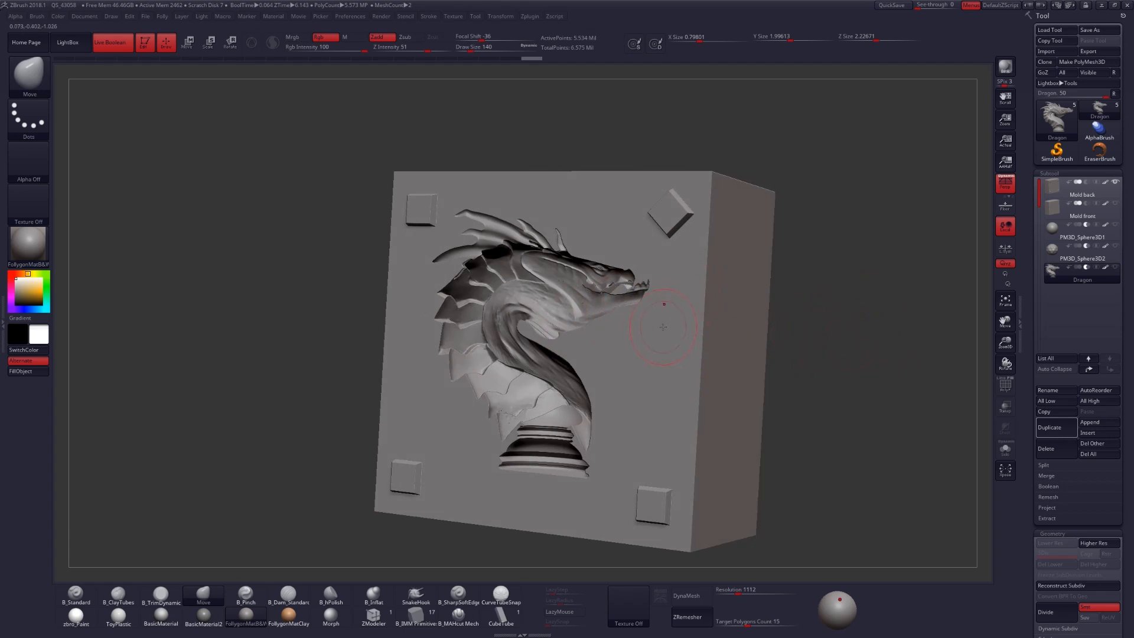
# Return to the sphere cavity mold and run Make Boolean Mesh to generate the boolean result
pyautogui.click(1083, 248)
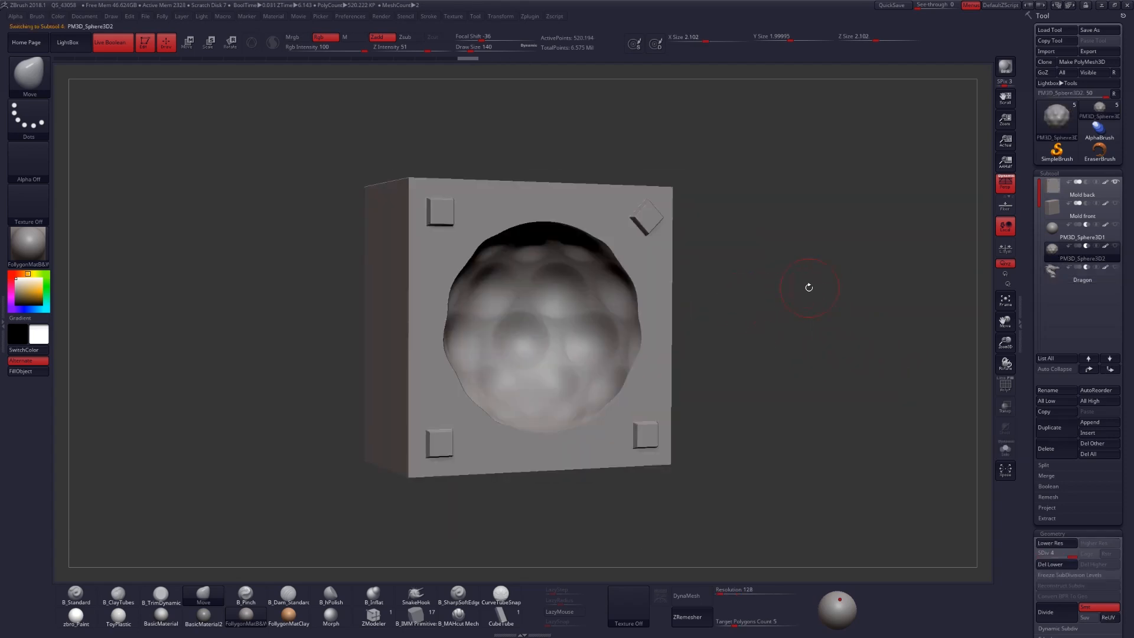
pyautogui.moveTo(959, 305)
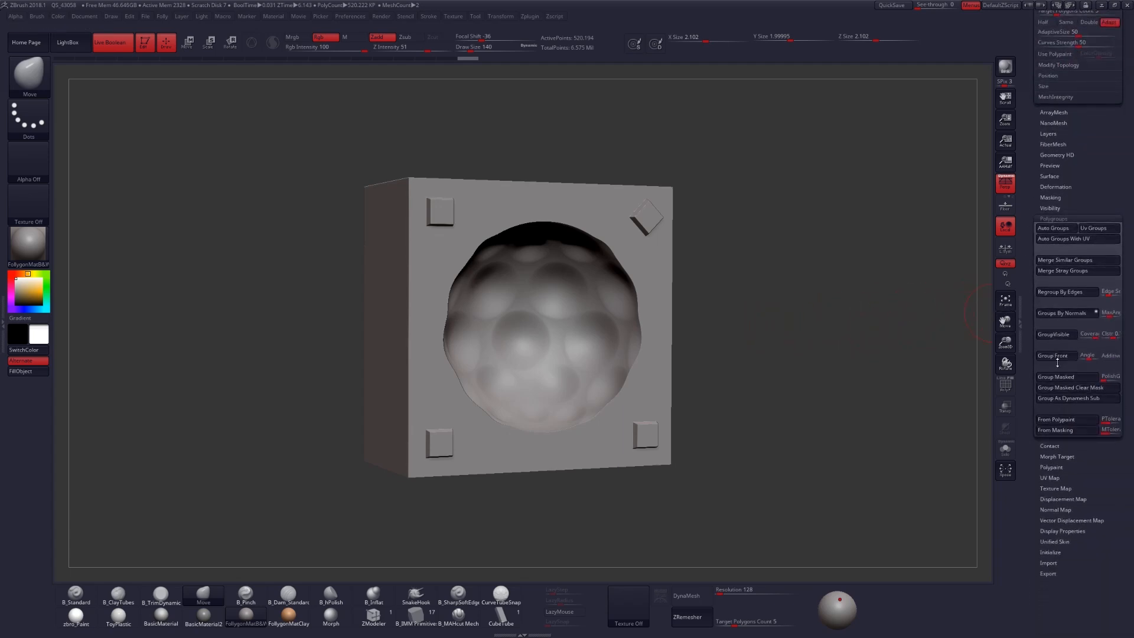
pyautogui.moveTo(1055, 356)
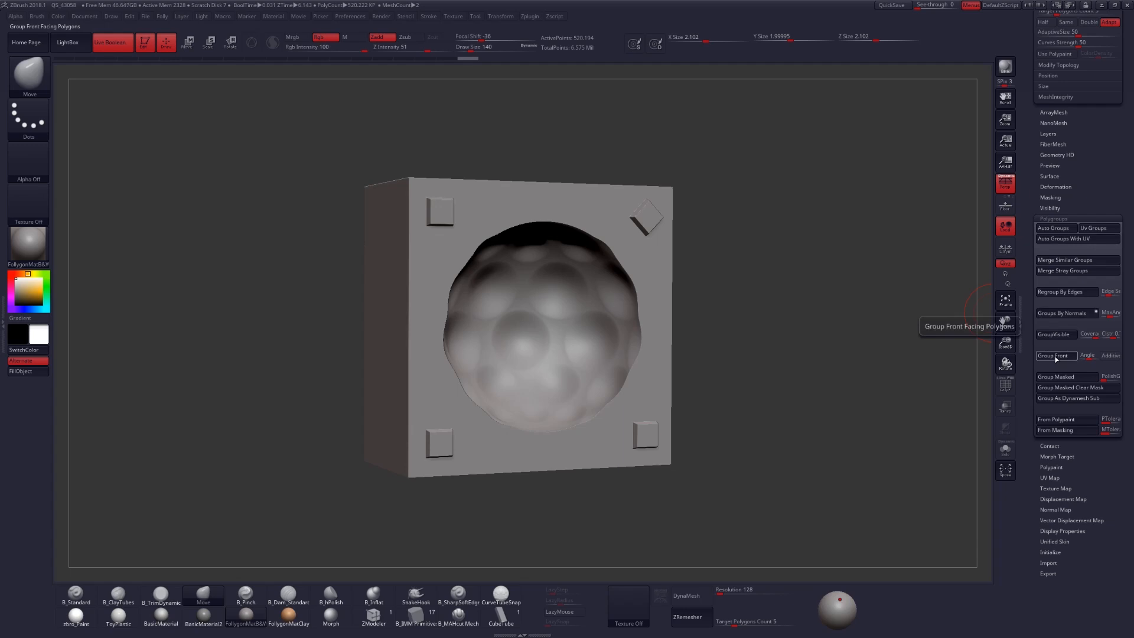
pyautogui.moveTo(1059, 351)
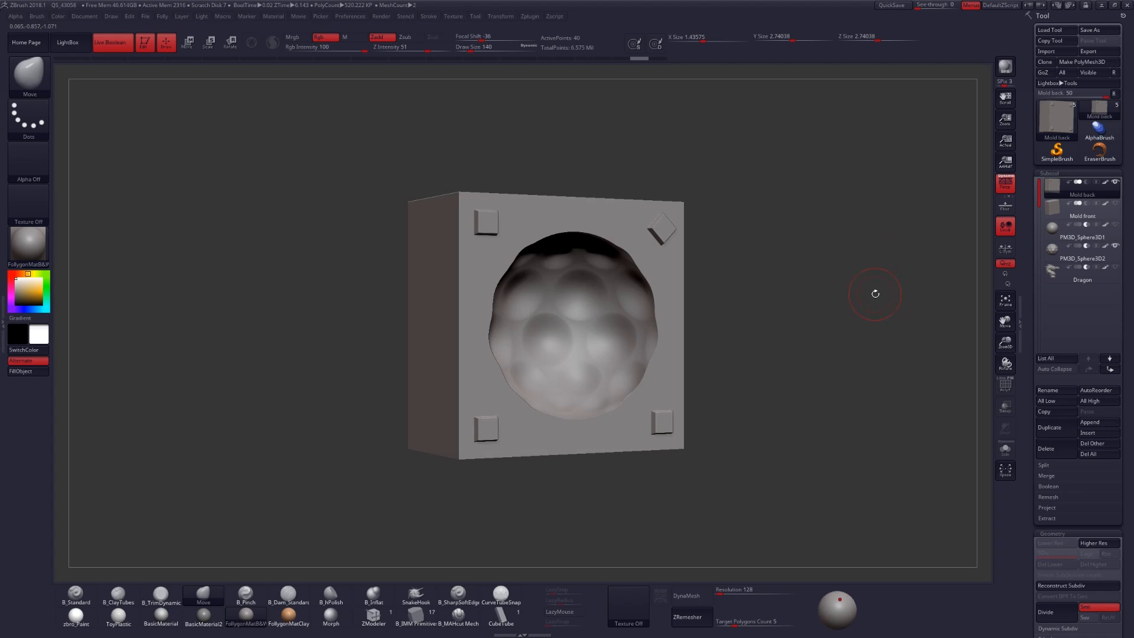
pyautogui.moveTo(111, 41)
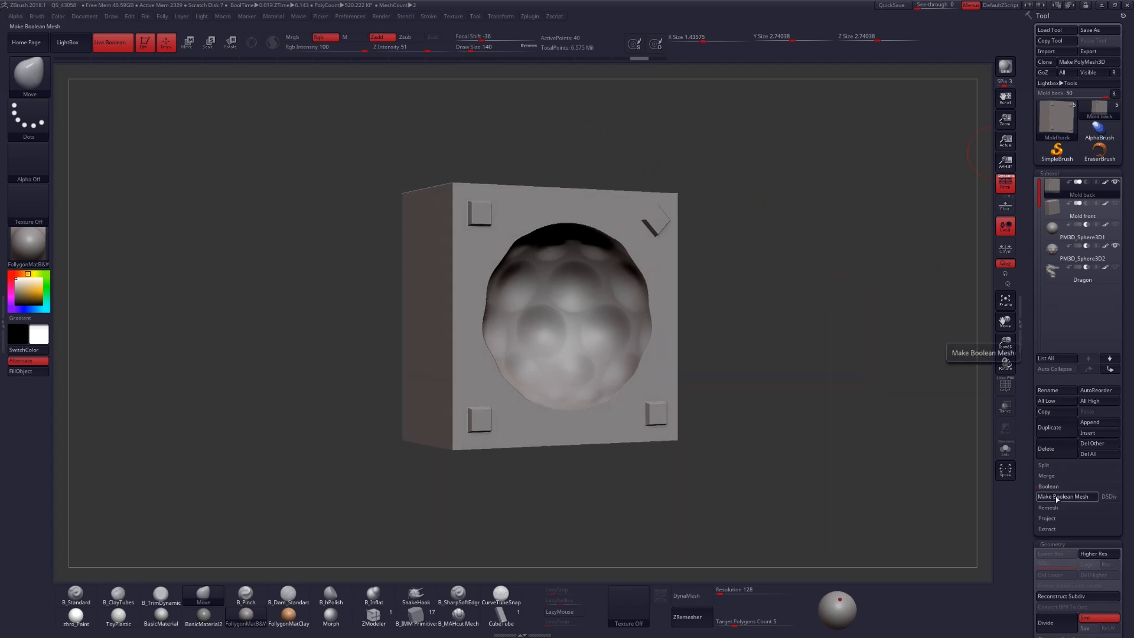
pyautogui.click(1064, 498)
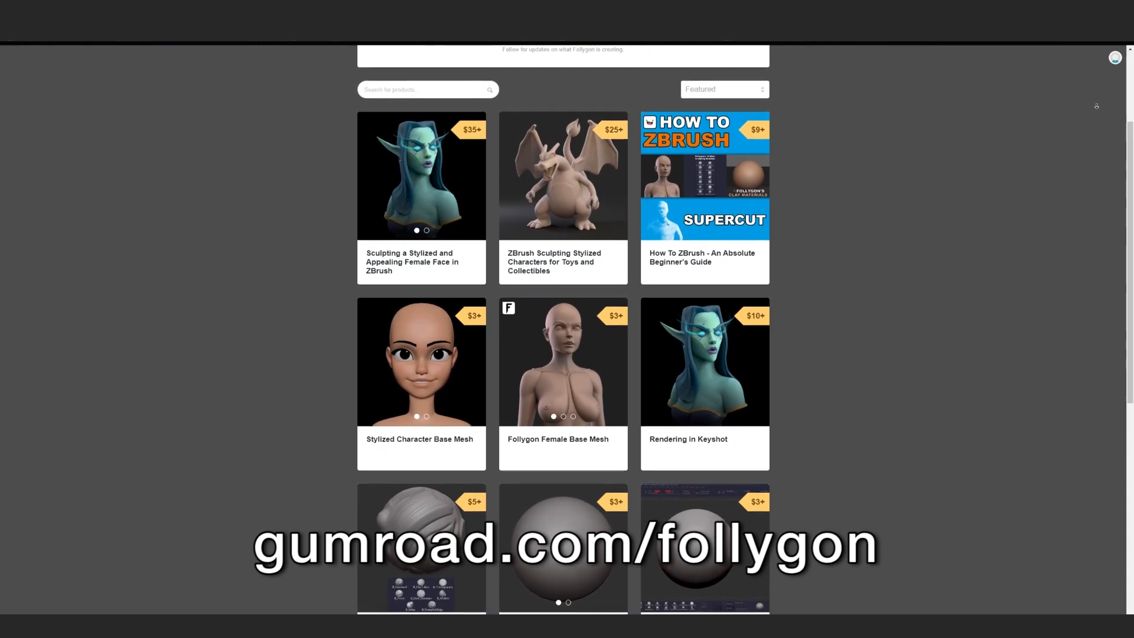
pyautogui.scroll(-3)
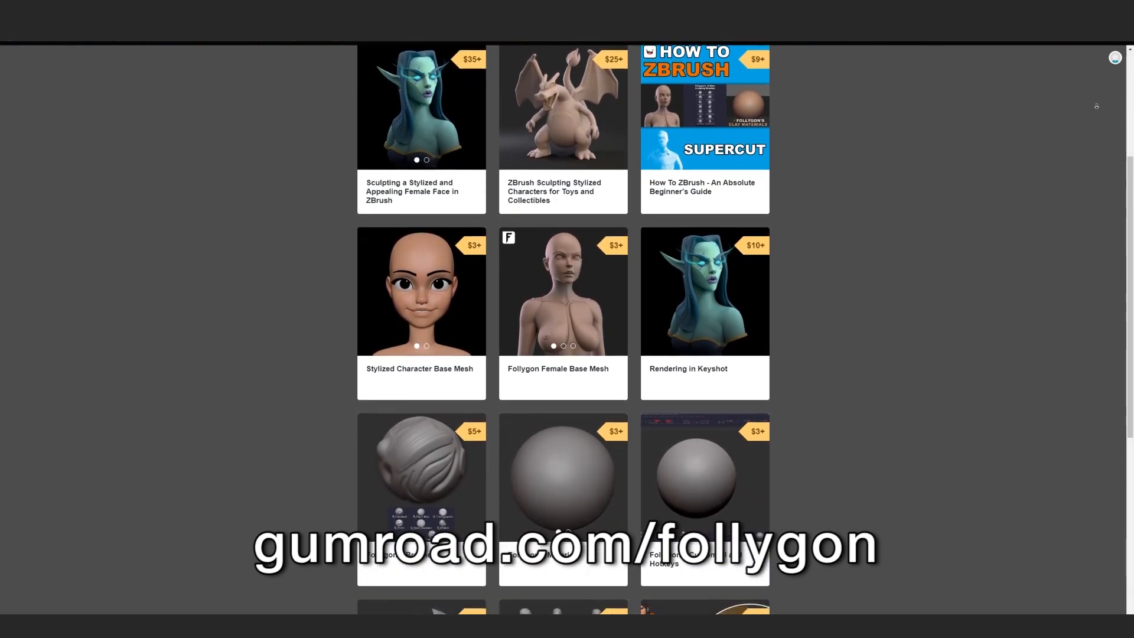
pyautogui.scroll(-3)
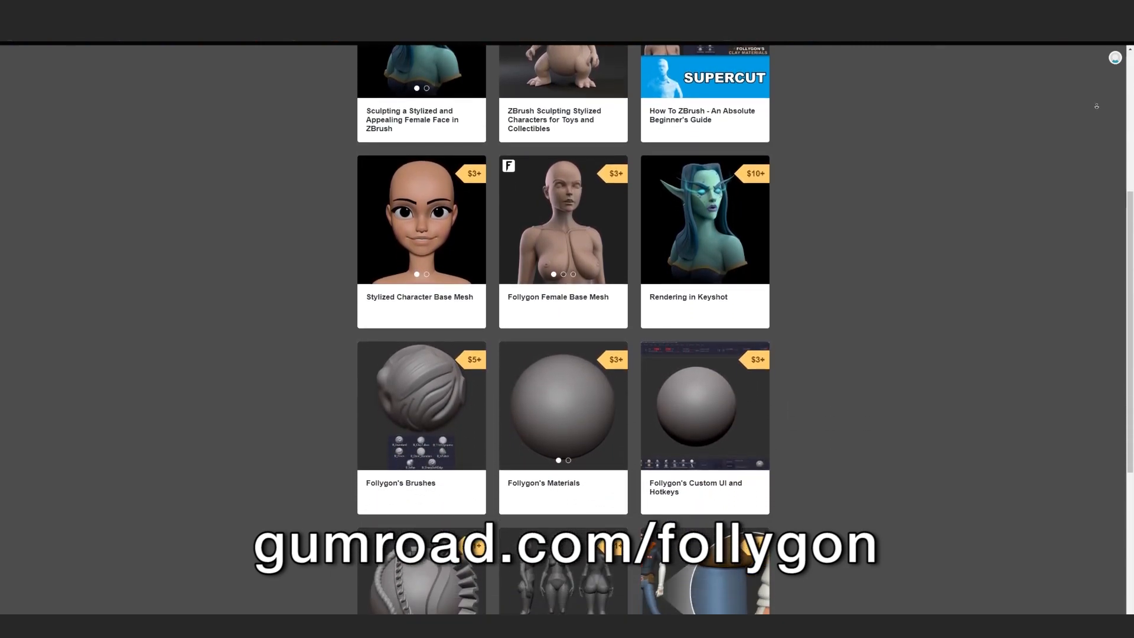
pyautogui.scroll(-3)
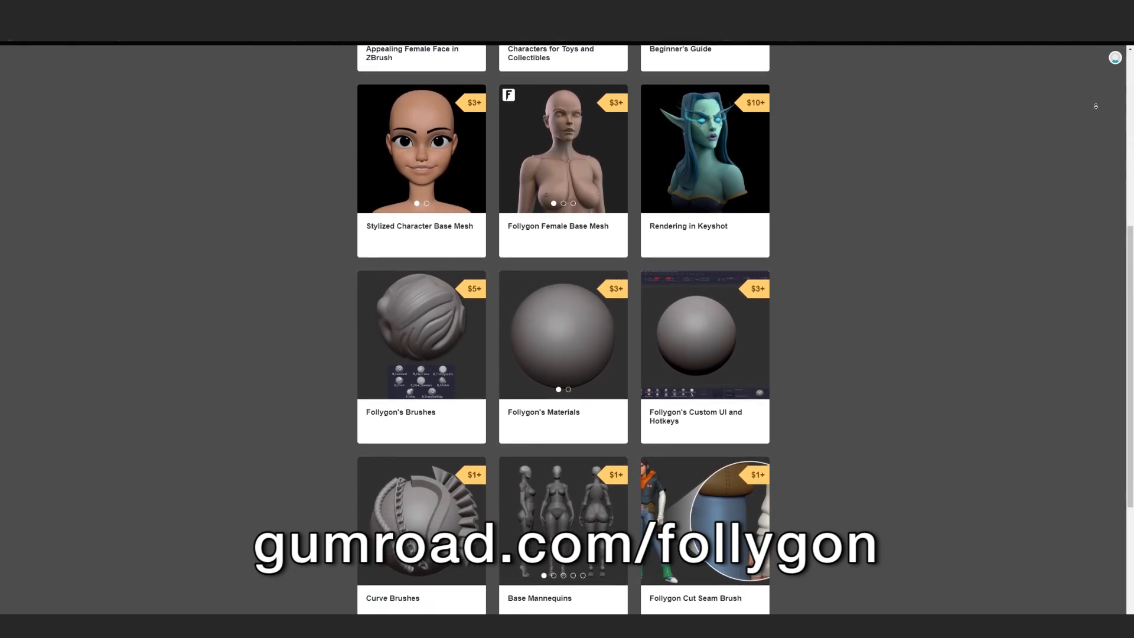
pyautogui.scroll(-3)
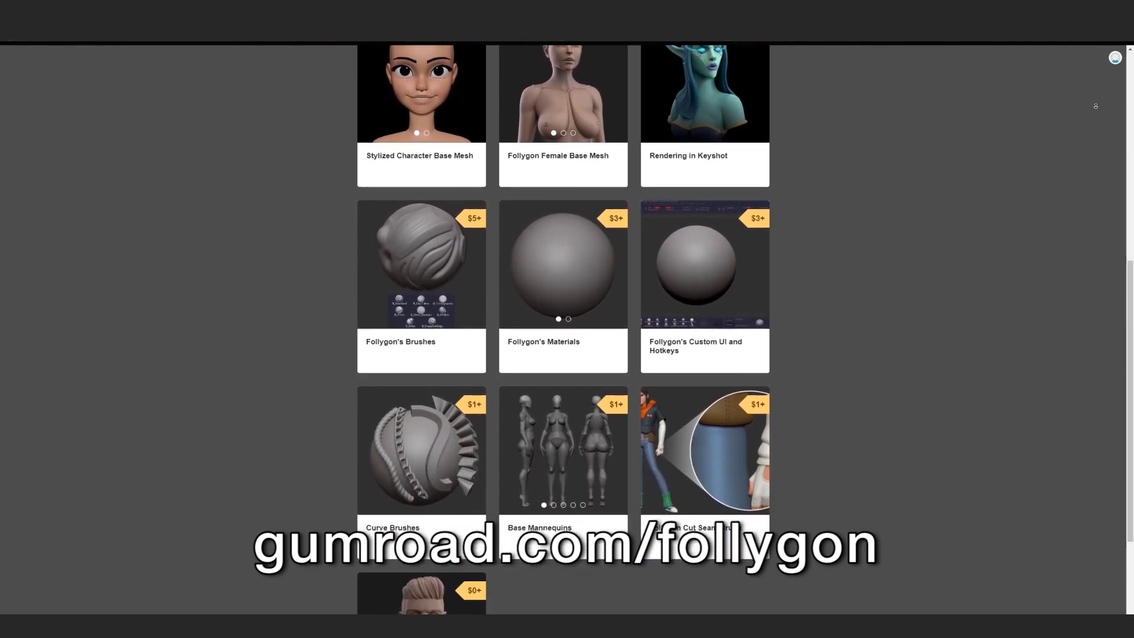